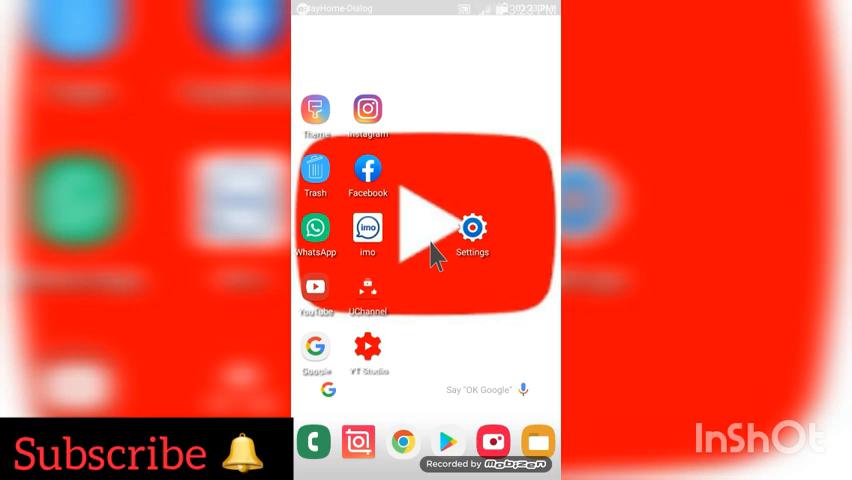
mouse_move(427, 245)
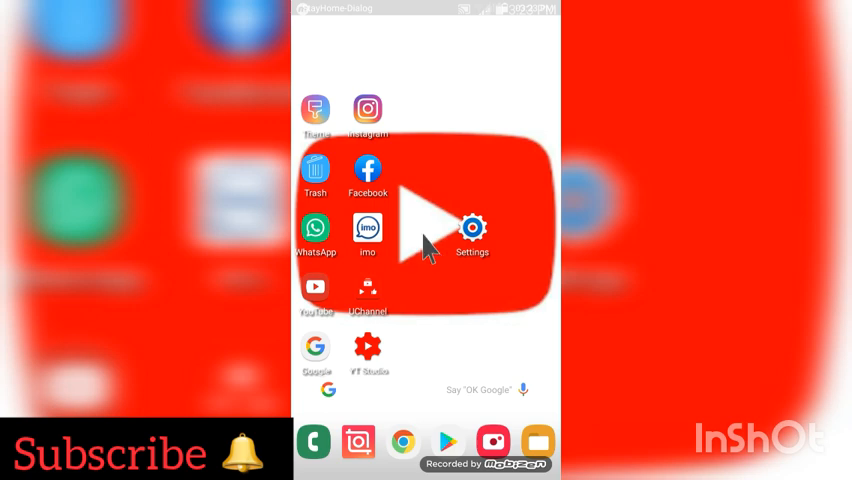
mouse_move(485, 255)
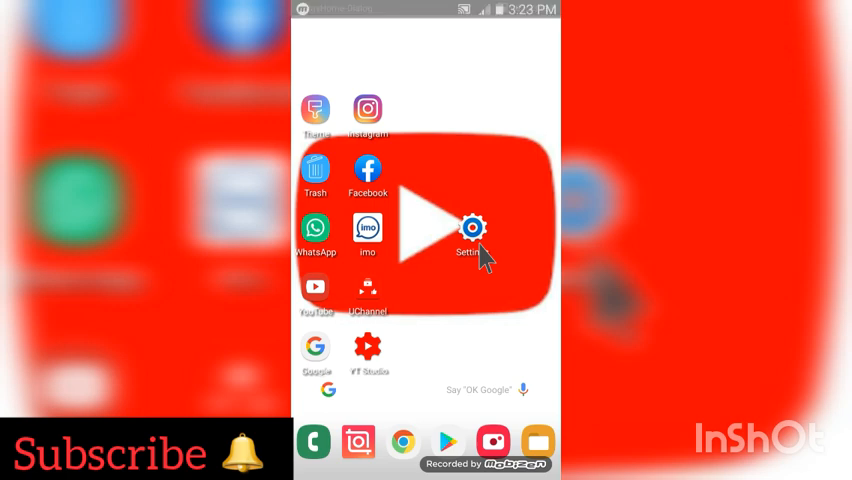
- Open Settings, view the About device build details, and return to the settings list
click(467, 227)
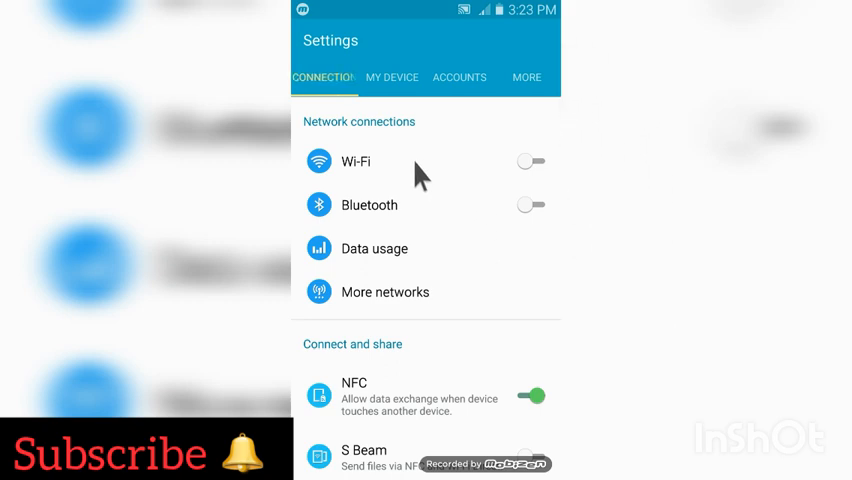
click(526, 77)
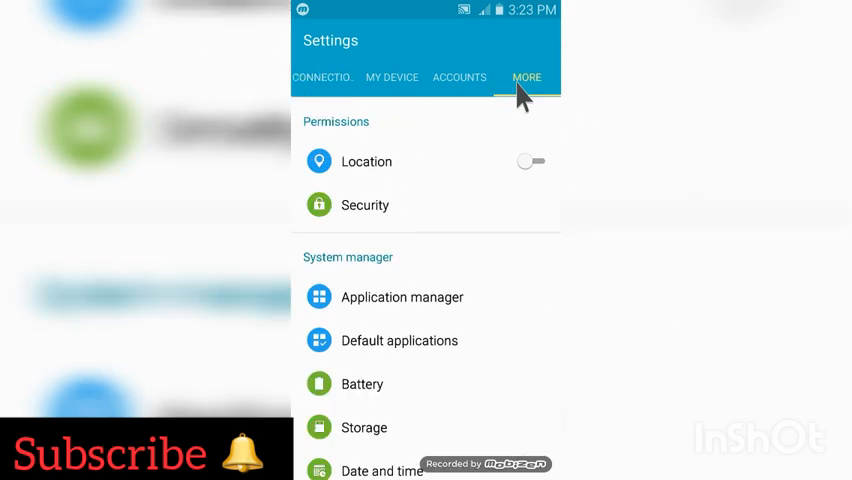
scroll(down, 3)
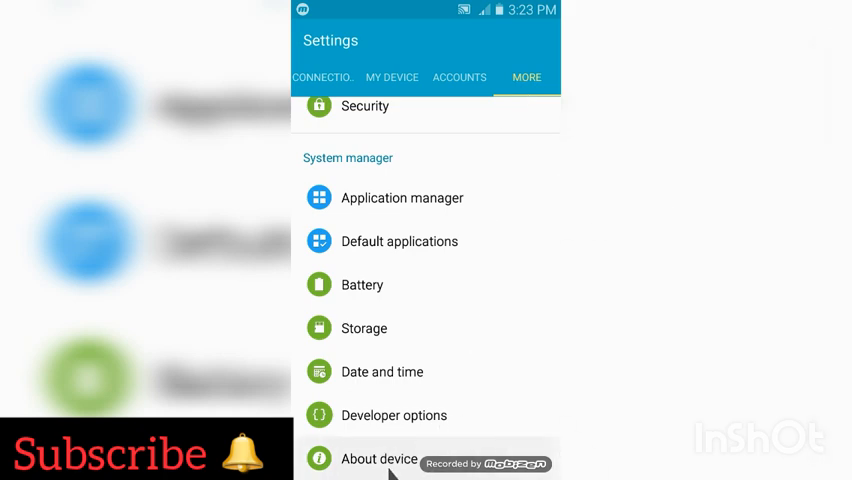
click(379, 458)
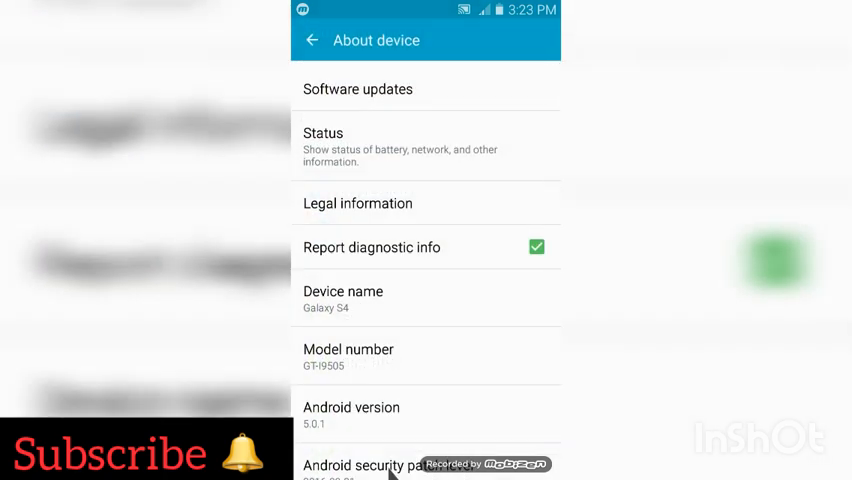
scroll(down, 3)
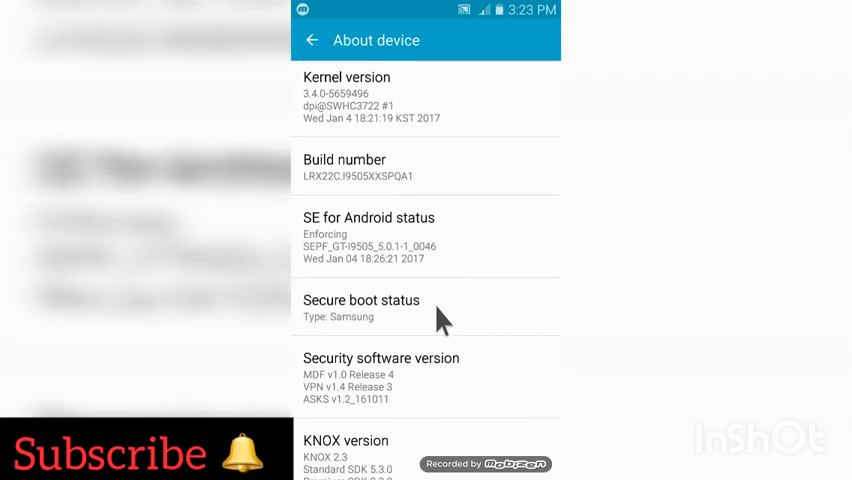
click(344, 167)
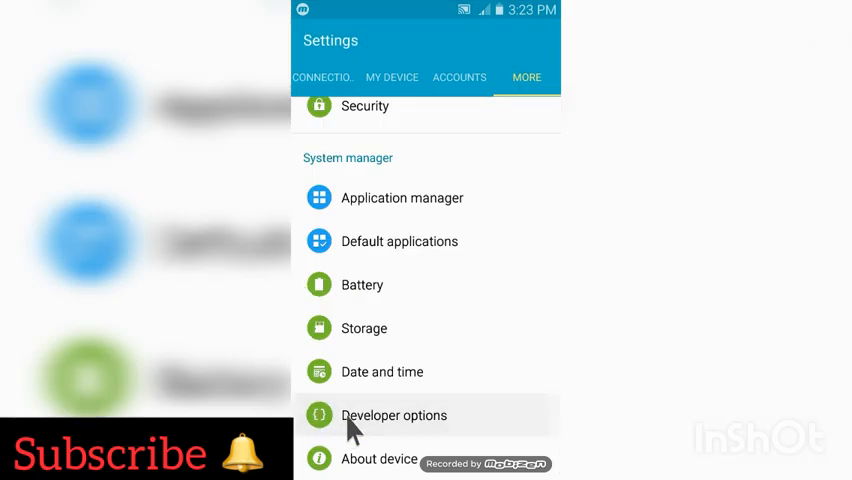
- Set window and transition animation scales to Animation is off in Developer options
click(394, 415)
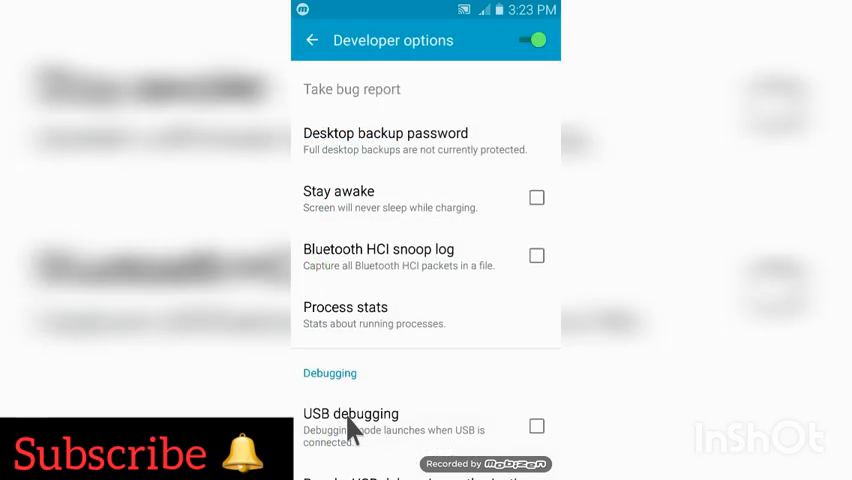
scroll(down, 3)
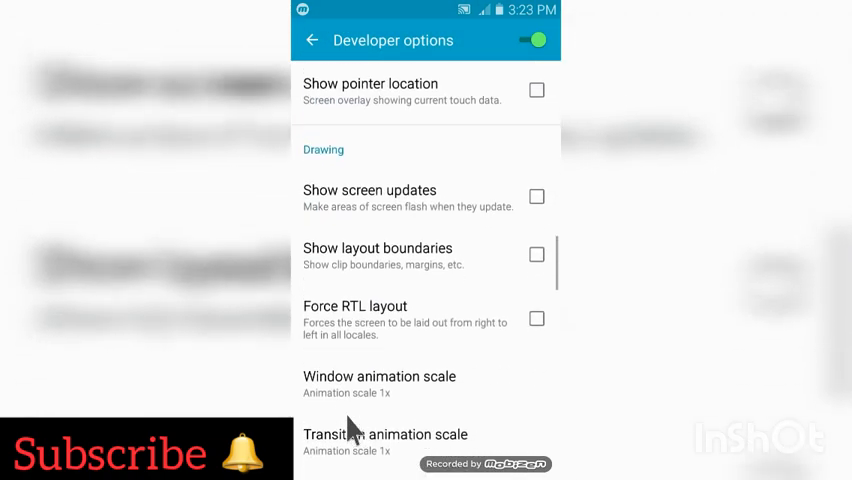
scroll(down, 3)
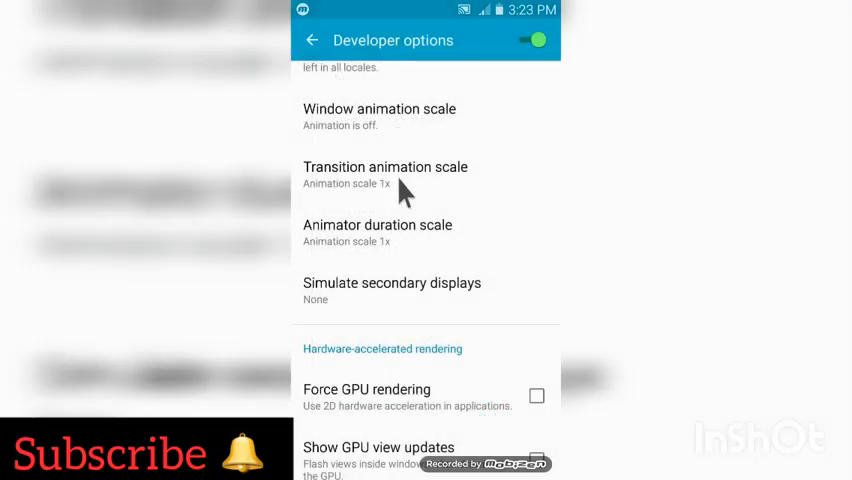
click(385, 167)
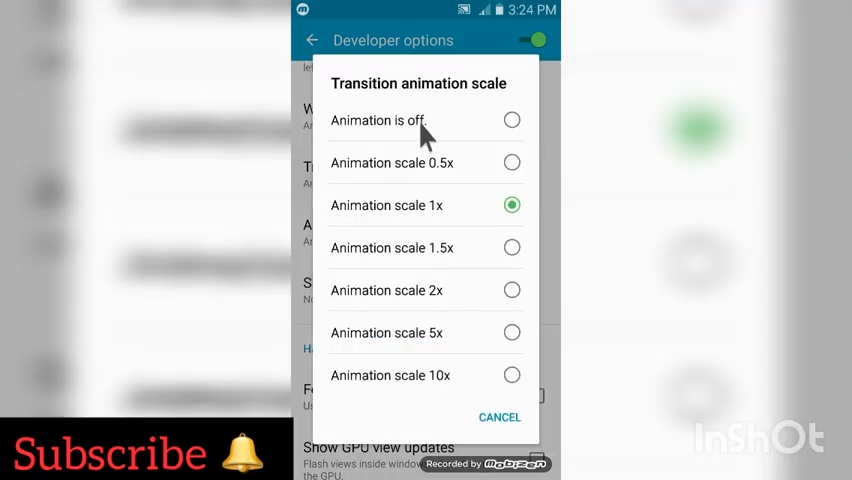
click(378, 120)
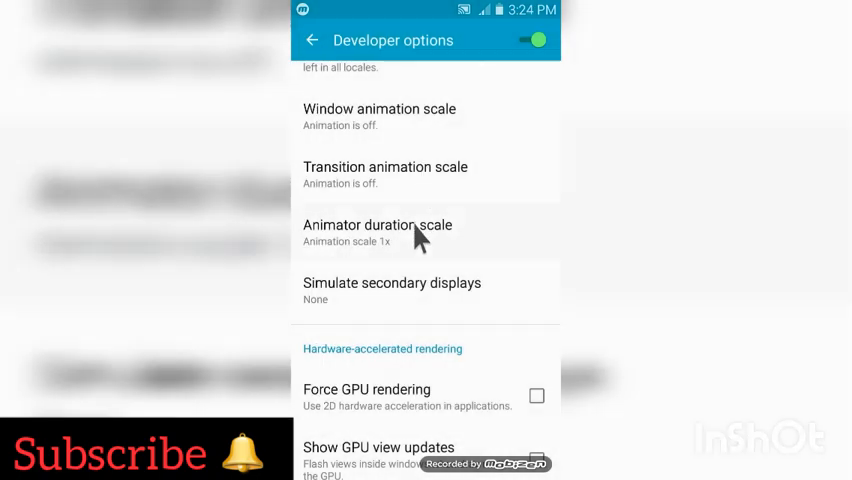
click(378, 224)
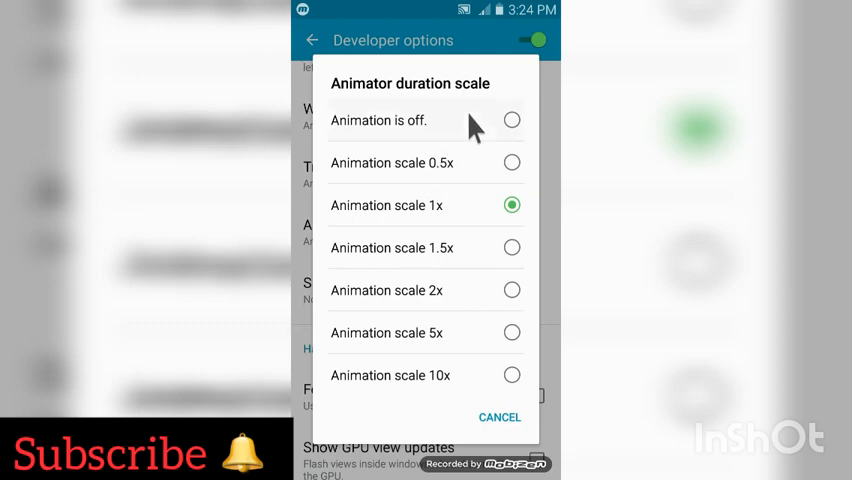
- Turn animator duration scale off, set background process limit to none, then disable Developer options
click(499, 417)
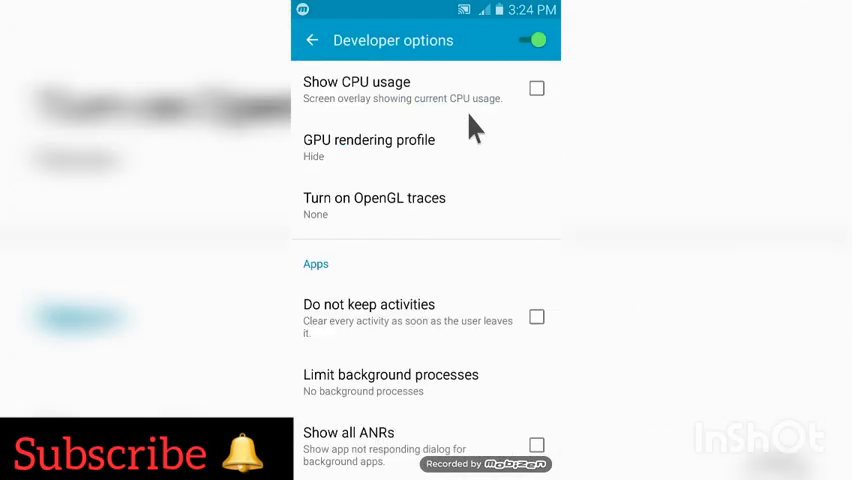
mouse_move(352, 390)
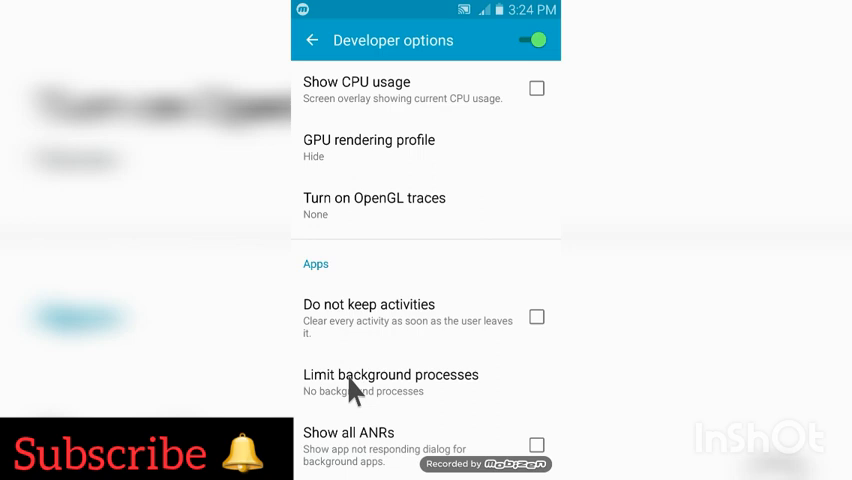
click(390, 375)
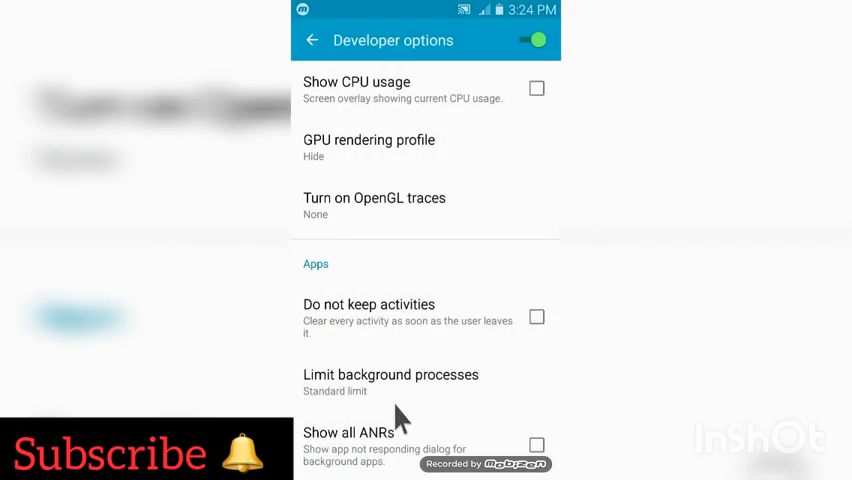
click(391, 380)
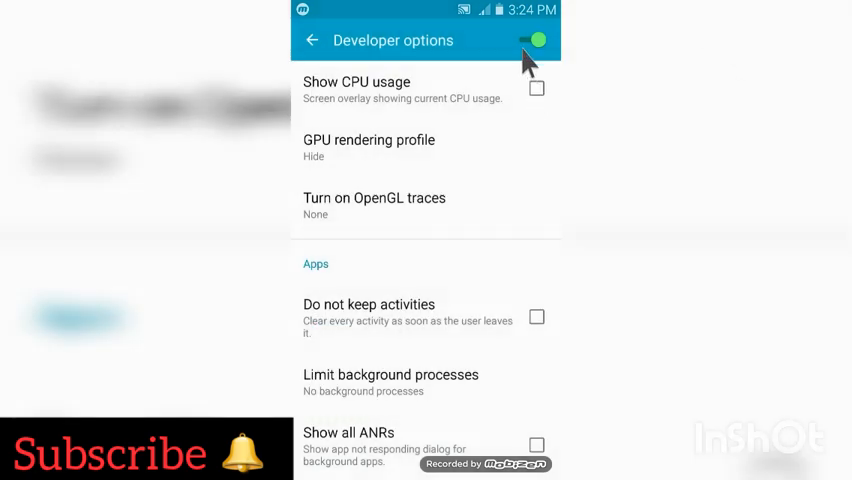
click(531, 40)
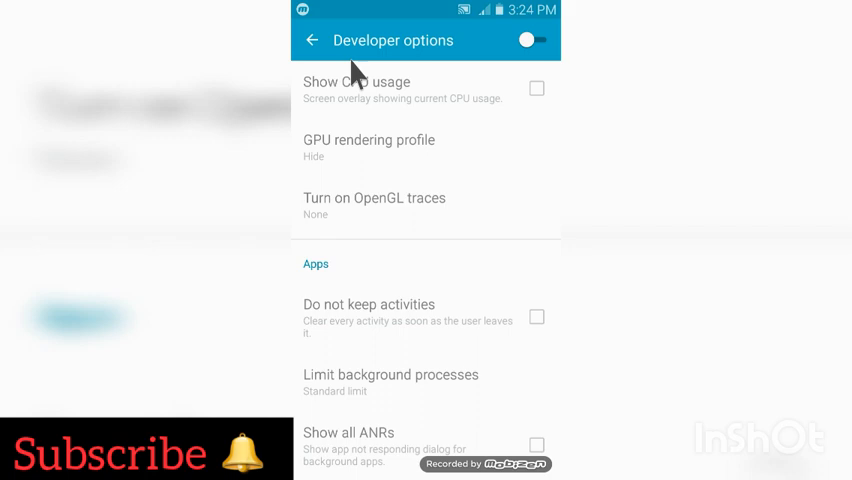
mouse_move(307, 48)
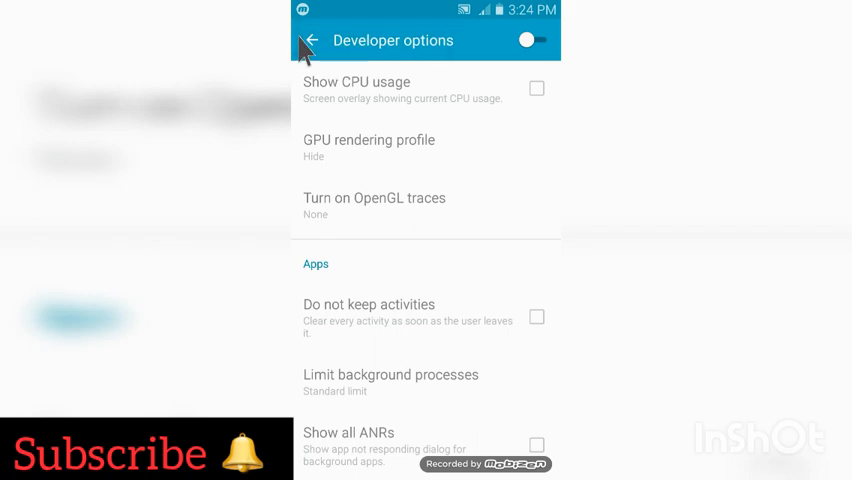
- Switch on Power saving mode under the My Device settings group
click(311, 40)
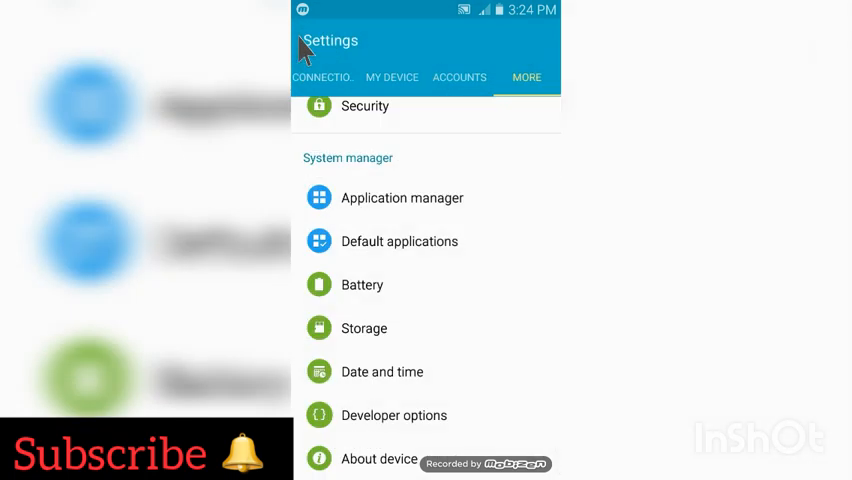
mouse_move(398, 103)
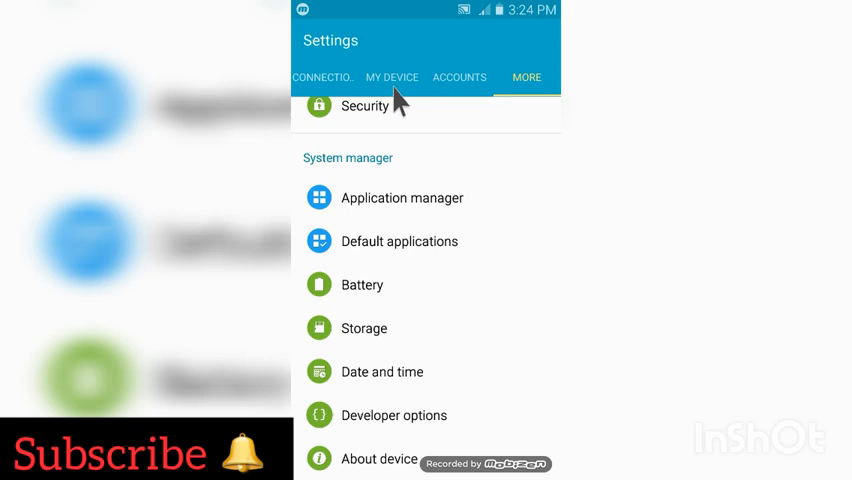
click(392, 77)
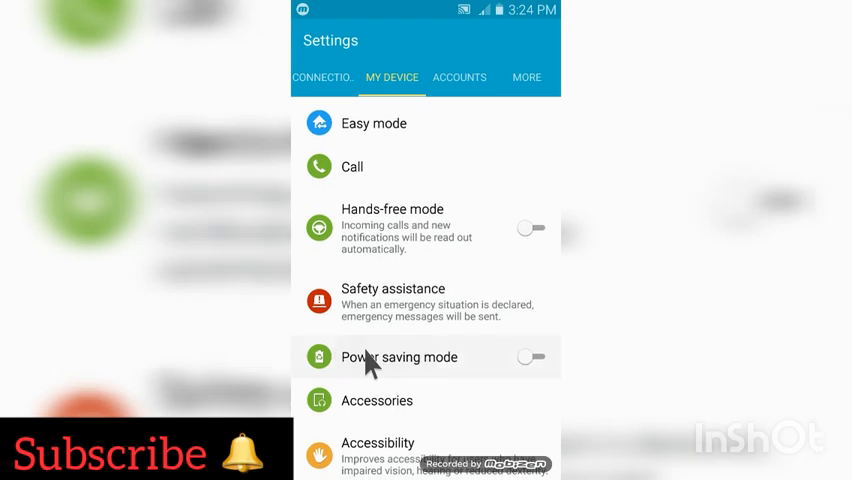
click(400, 357)
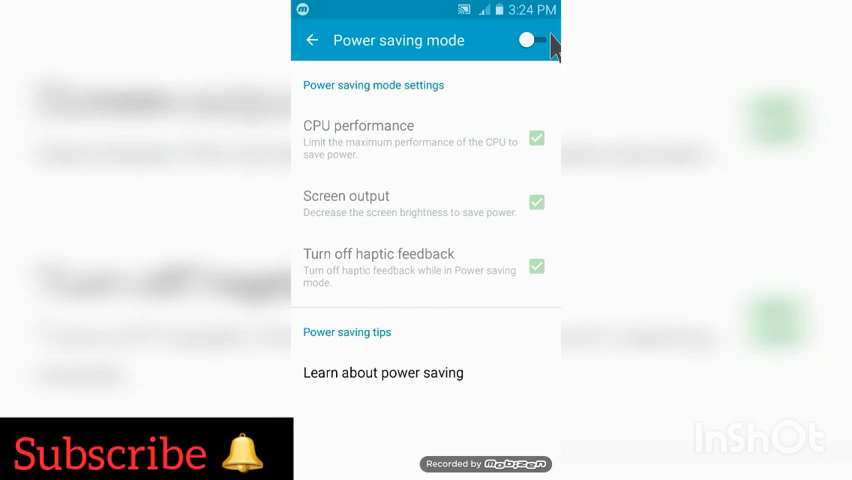
click(530, 40)
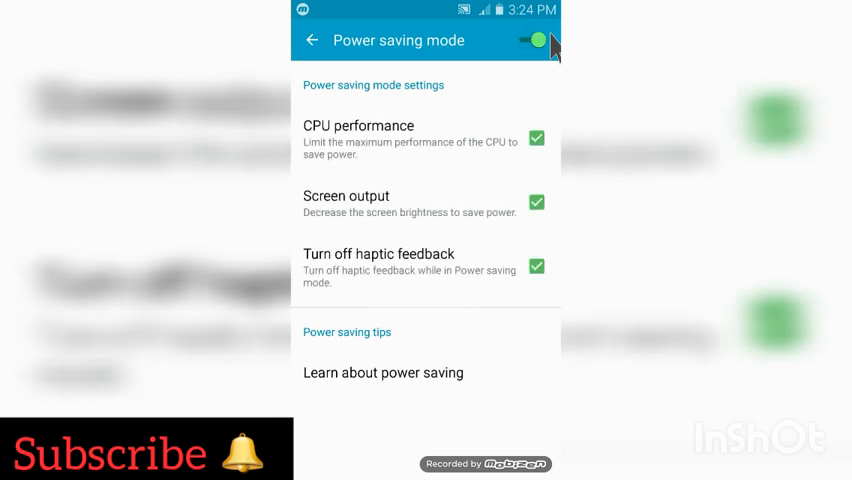
mouse_move(305, 65)
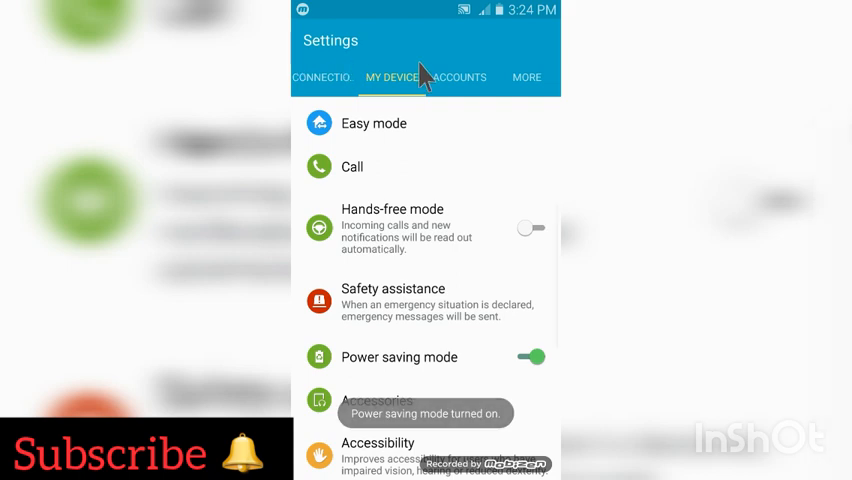
- Open Battery under the More tab and review the battery usage graph
click(526, 77)
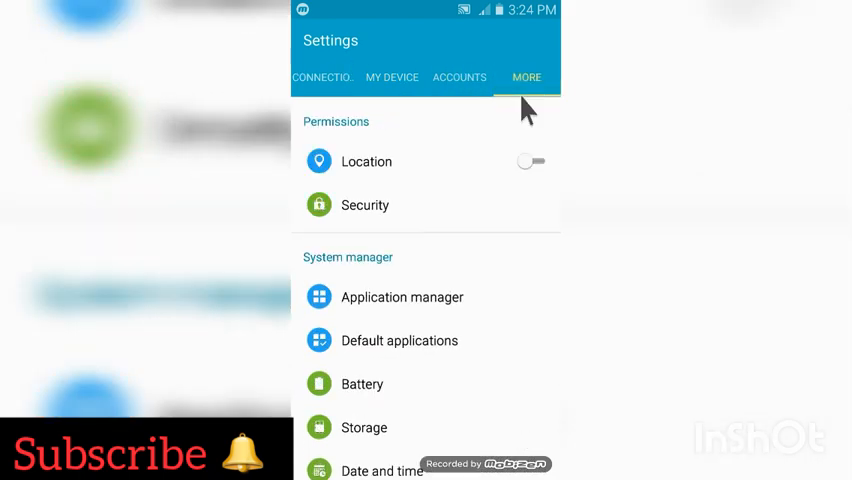
mouse_move(355, 400)
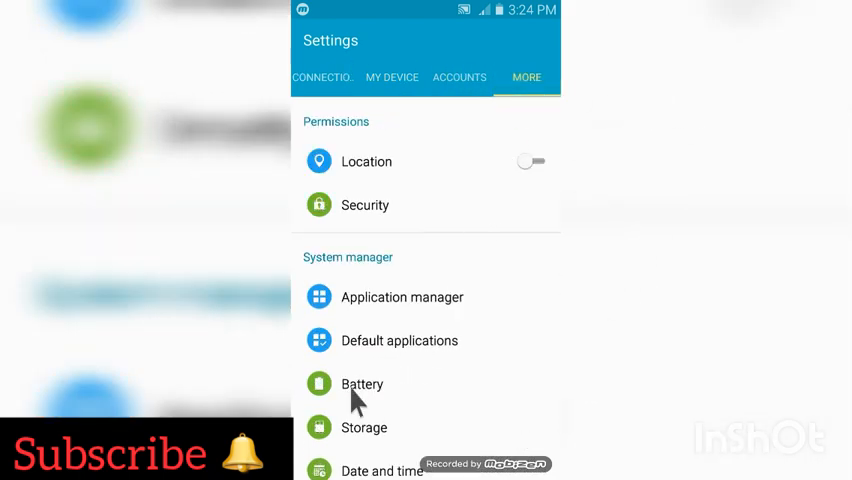
click(362, 384)
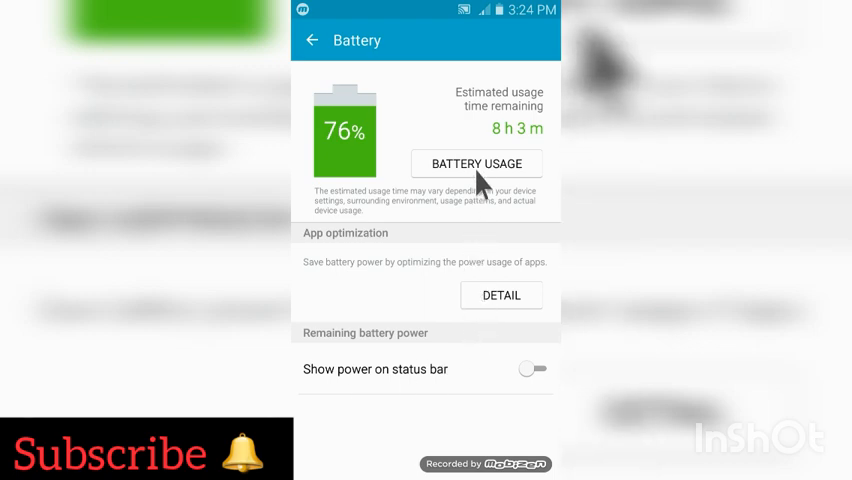
click(476, 163)
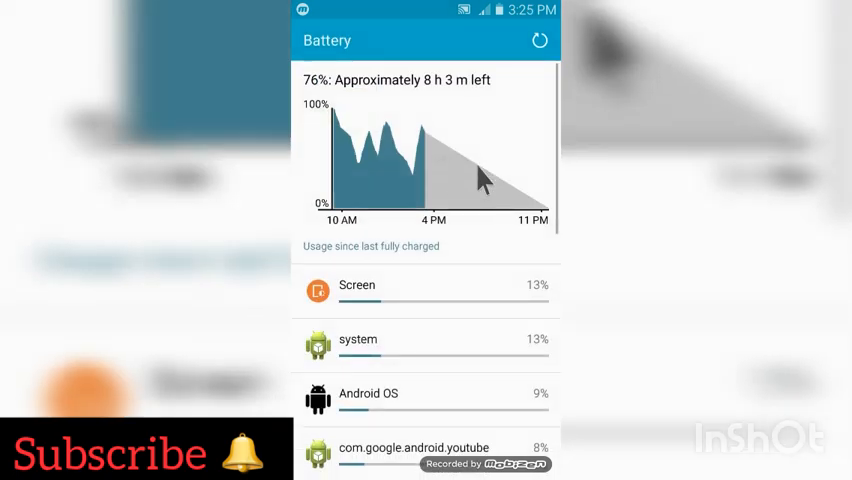
scroll(down, 3)
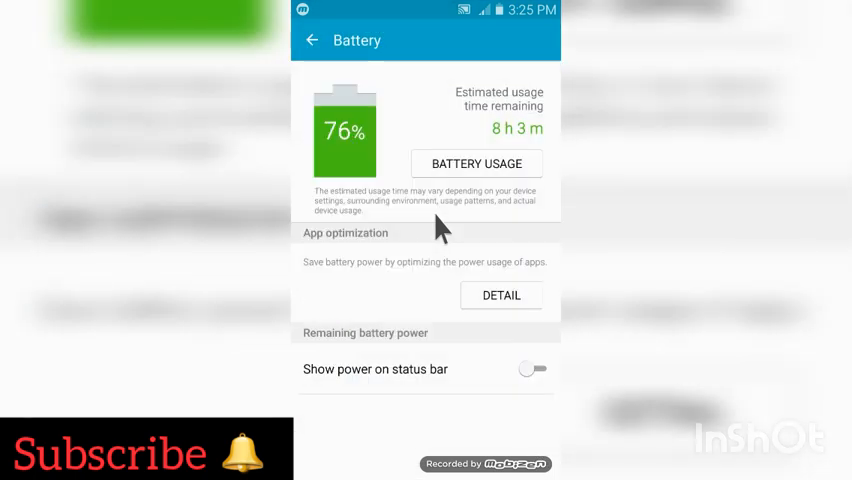
mouse_move(478, 318)
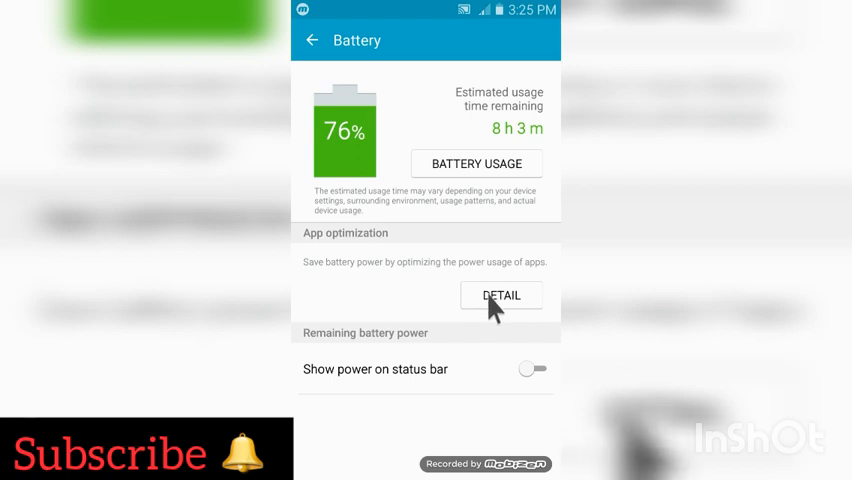
- Turn on App optimization and check the Android Windows optimization choices
click(500, 295)
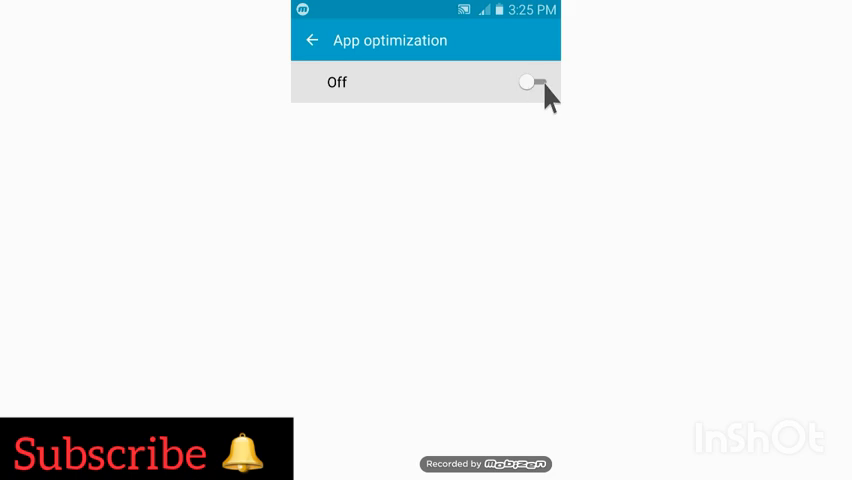
click(530, 82)
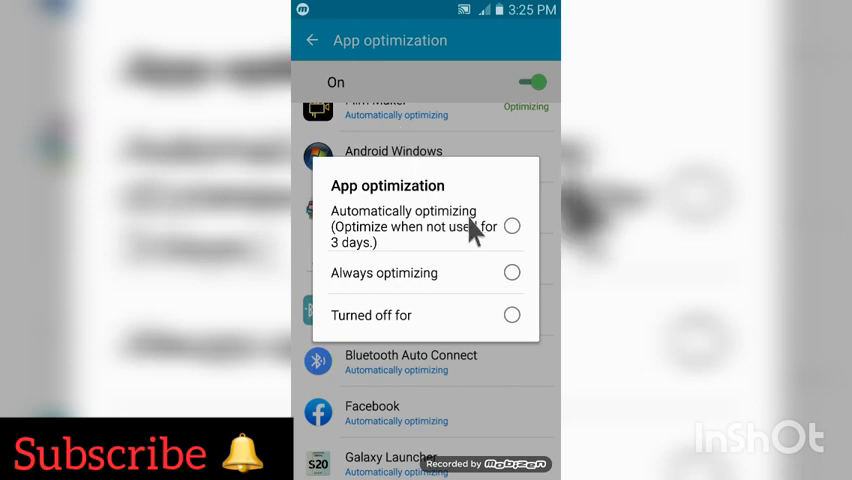
click(511, 226)
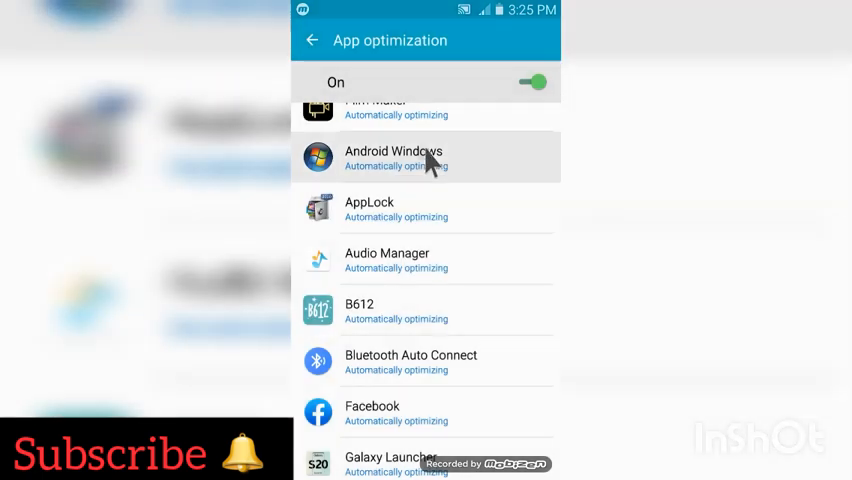
click(393, 156)
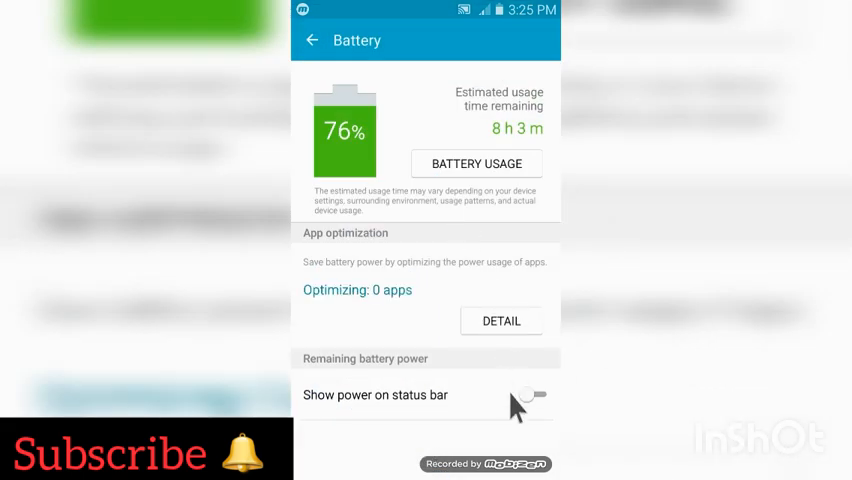
click(528, 395)
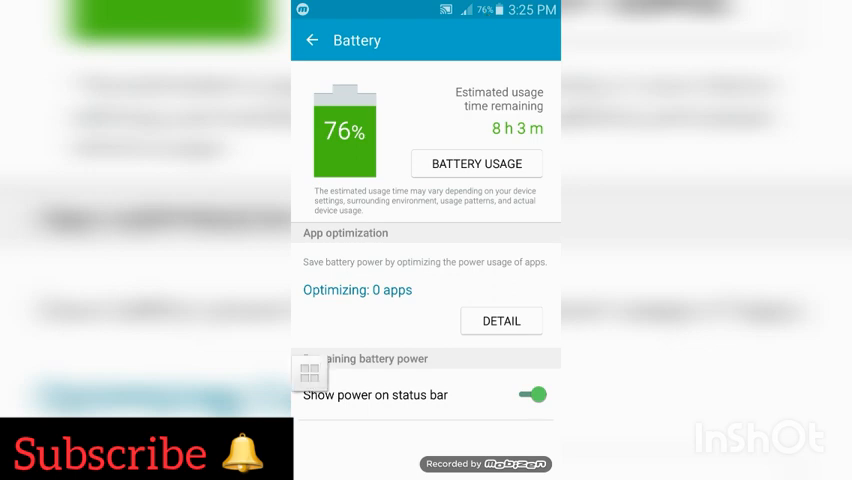
click(533, 394)
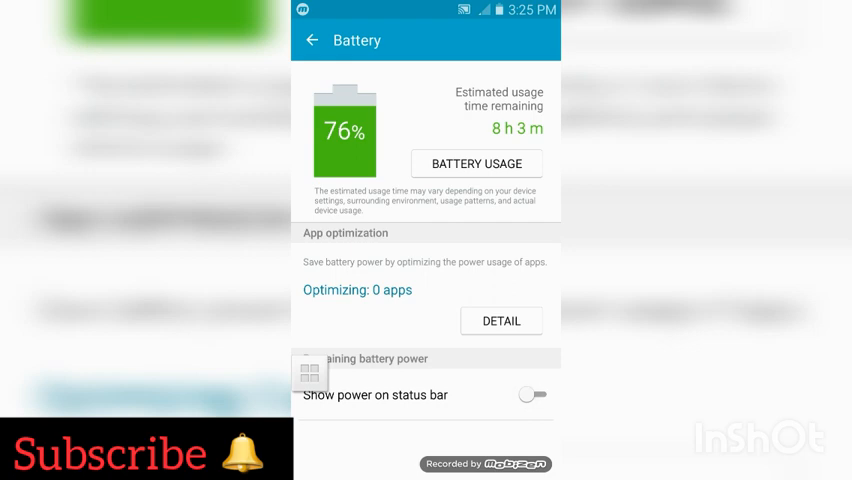